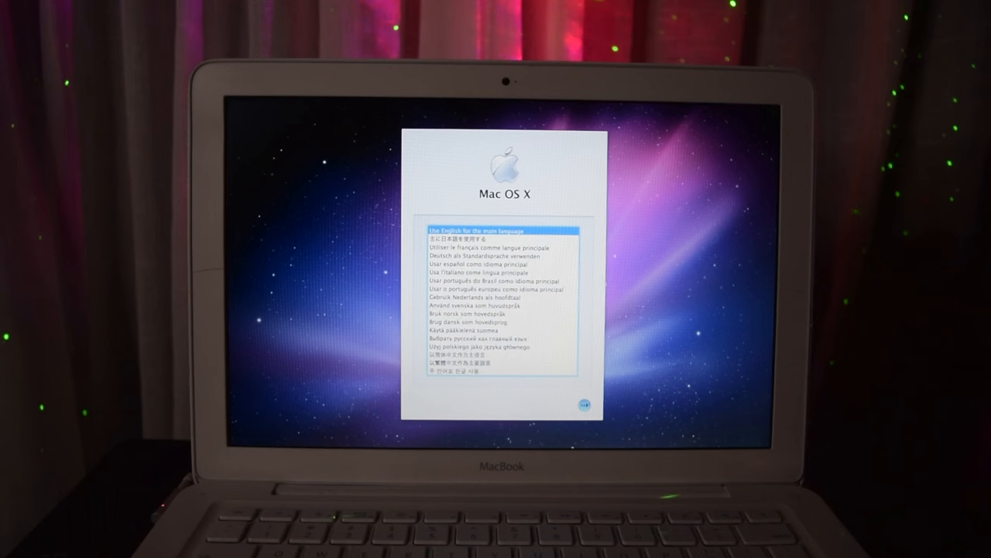
# Step: Choose English as the main installation language and continue
pyautogui.click(583, 406)
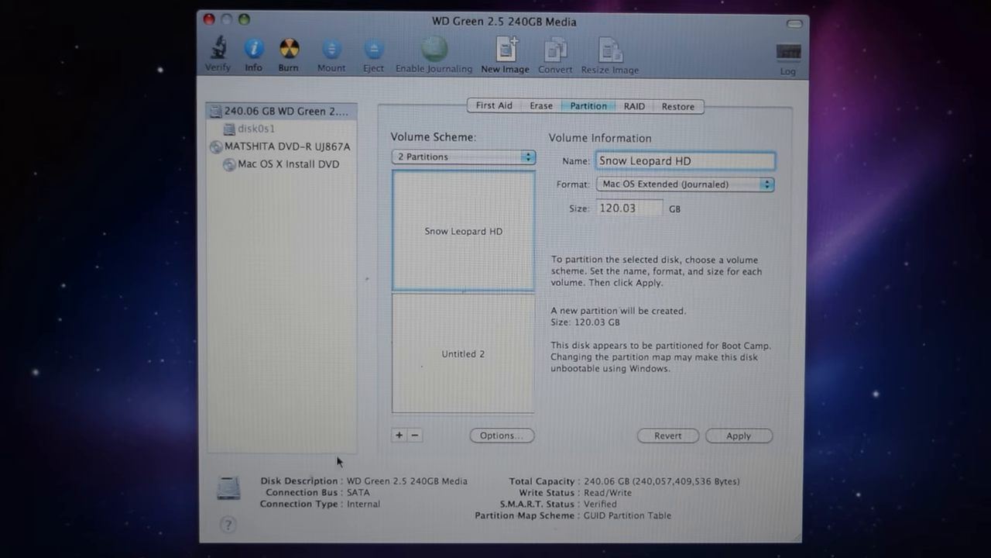
# Step: Name the second partition 'High Sierra HD' and confirm partitioning the 240GB drive
pyautogui.write('High Sier')
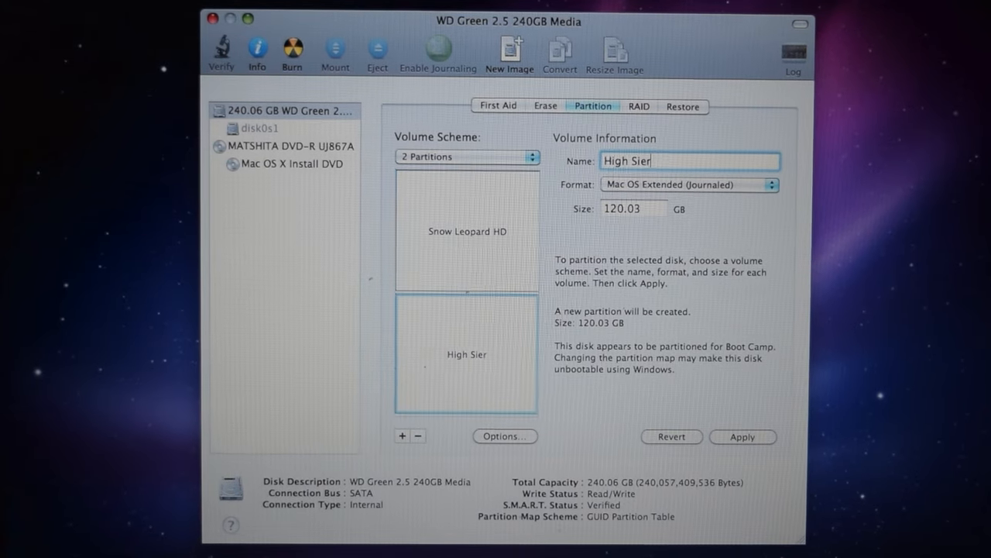
pyautogui.write('ra HD')
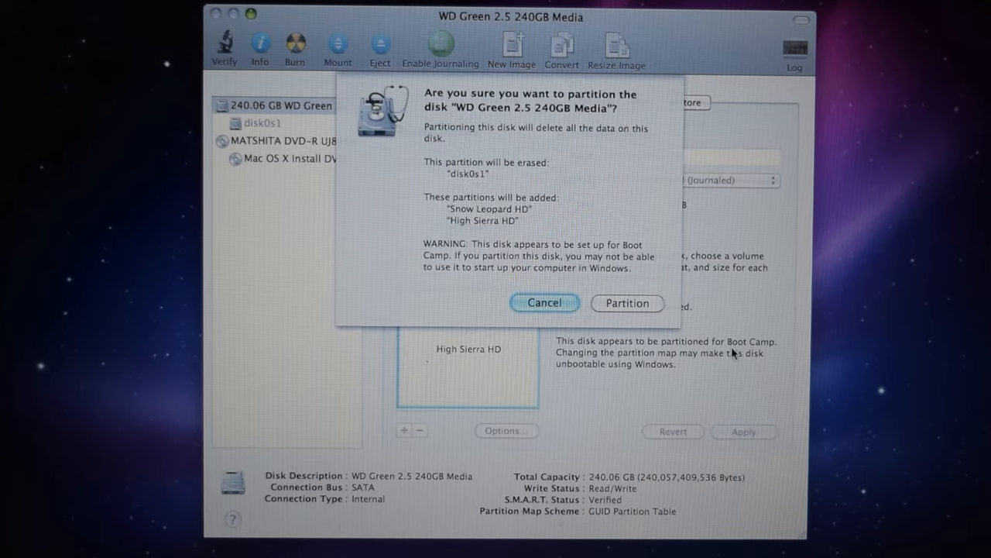
pyautogui.click(544, 302)
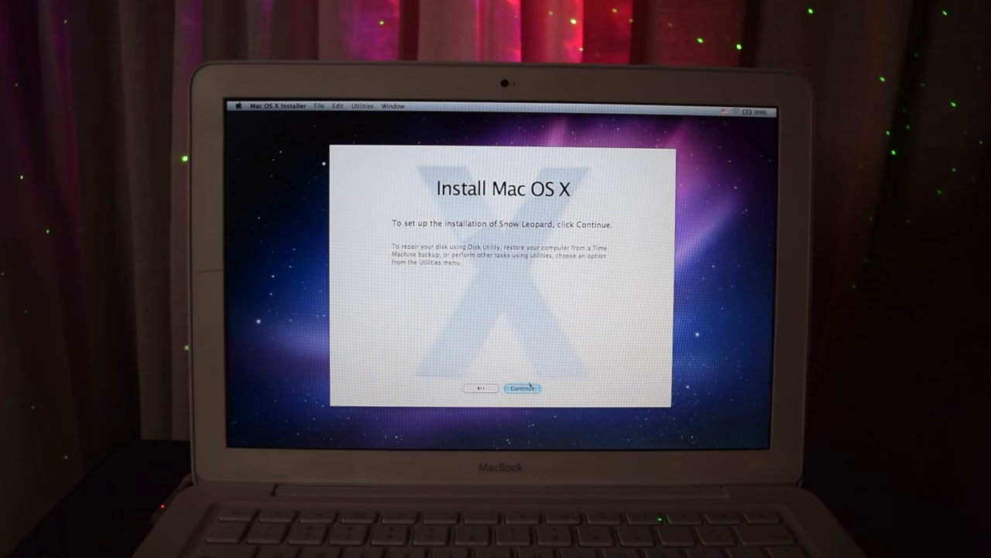
# Step: Agree to the licence, target Snow Leopard HD, and add QuickTime 7 via Customize
pyautogui.click(522, 387)
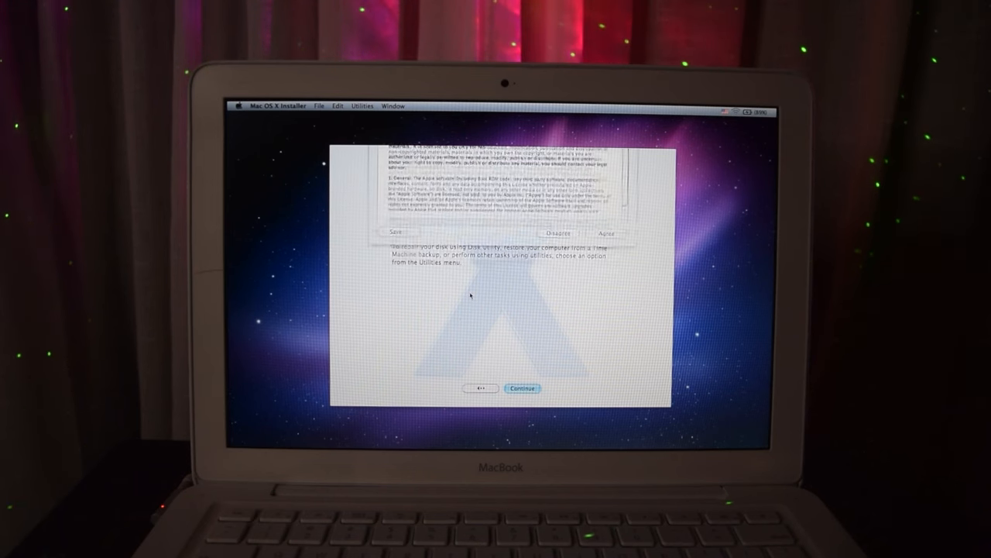
pyautogui.click(607, 232)
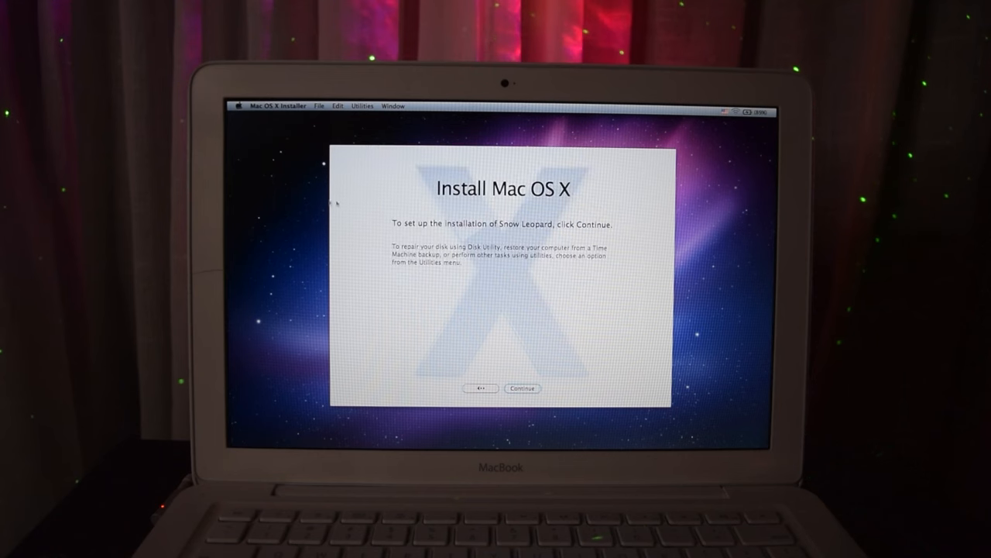
pyautogui.click(523, 388)
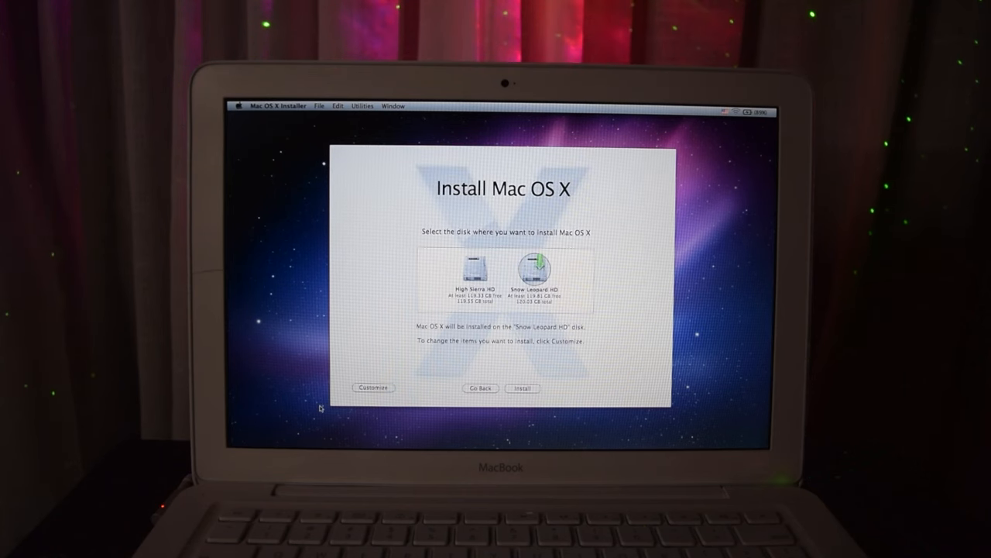
pyautogui.click(372, 387)
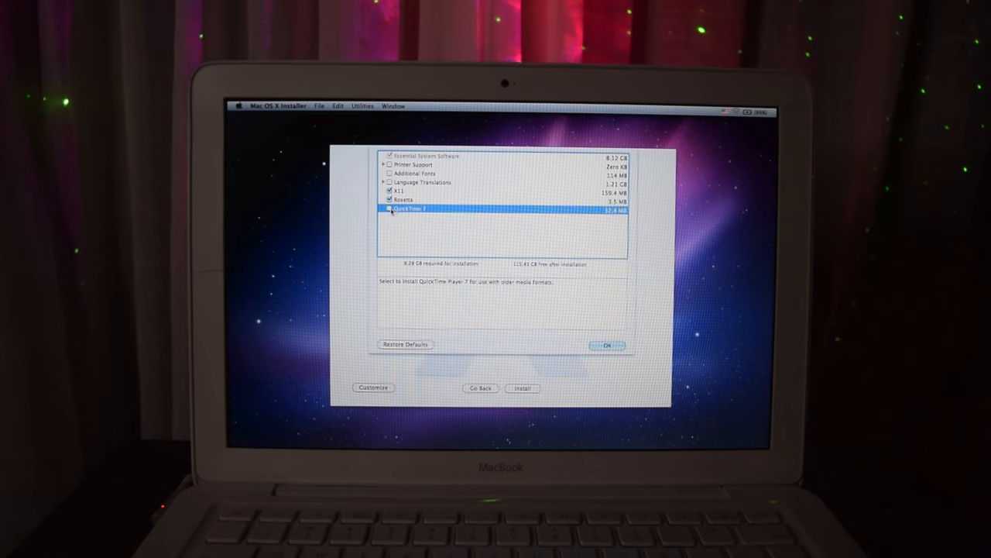
pyautogui.click(523, 387)
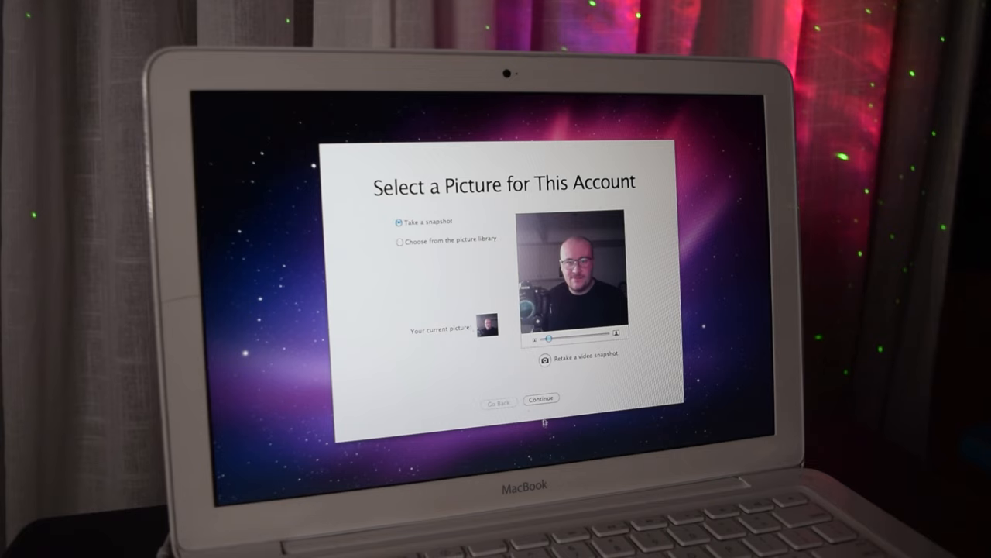
# Step: Keep the webcam snapshot as the account picture and continue
pyautogui.click(541, 399)
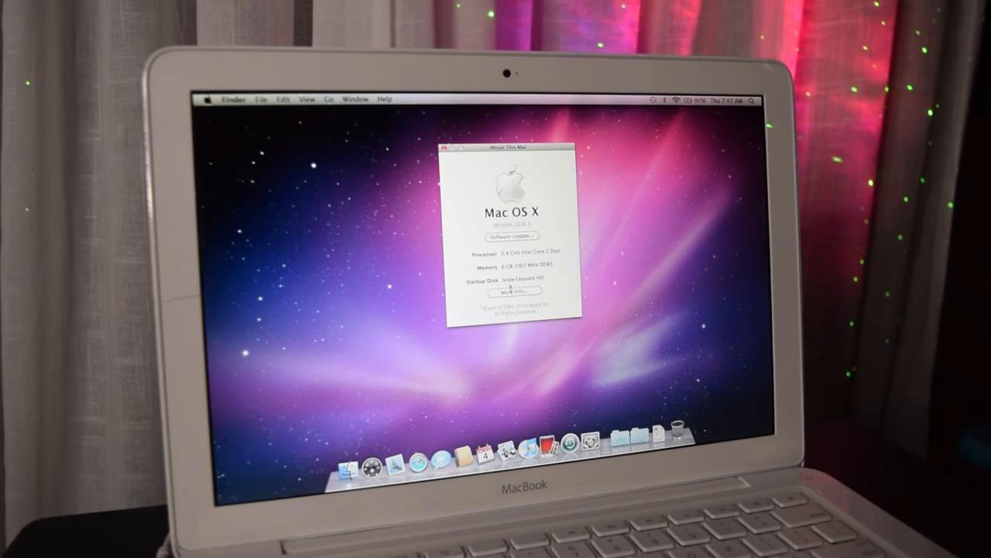
# Step: View the MacBook's detailed hardware overview in System Profiler via More Info
pyautogui.click(511, 292)
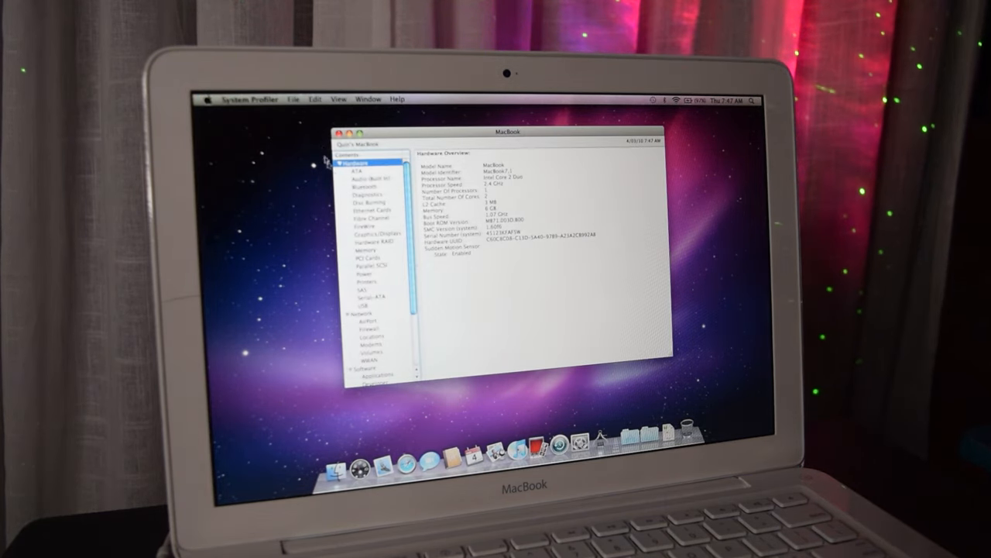
pyautogui.click(371, 233)
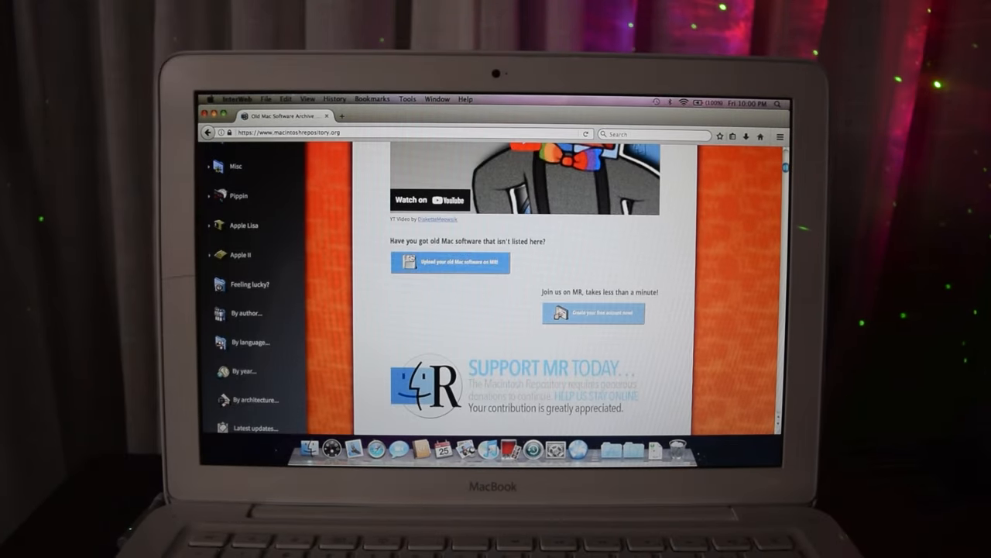
# Step: Launch Mactracker from Applications, which warns it requires Mac OS X 10.5.8
pyautogui.scroll(3)
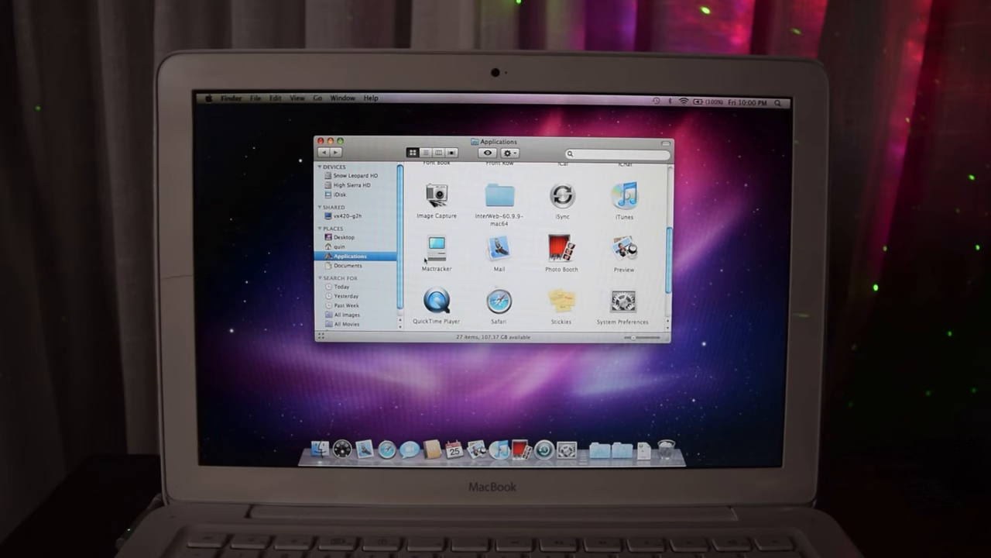
pyautogui.doubleClick(437, 250)
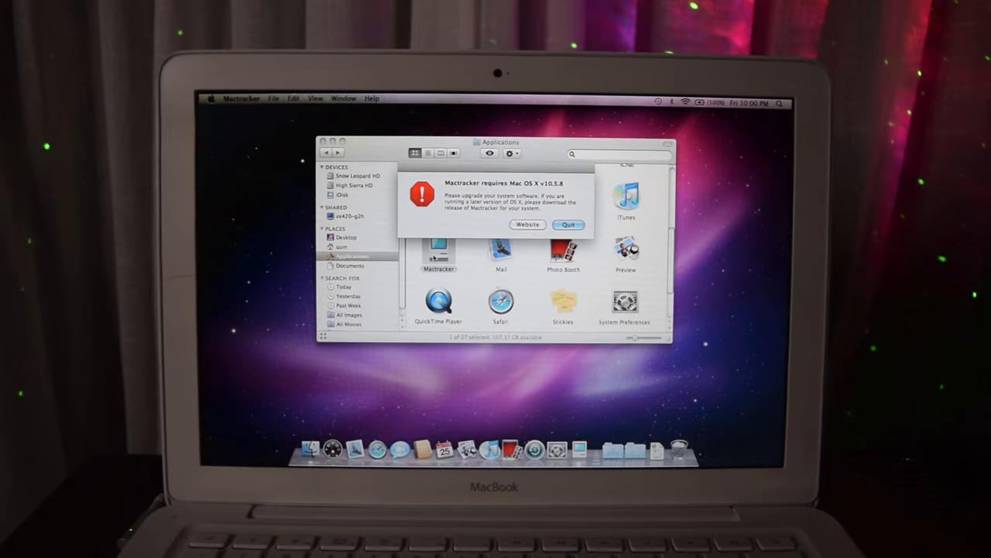